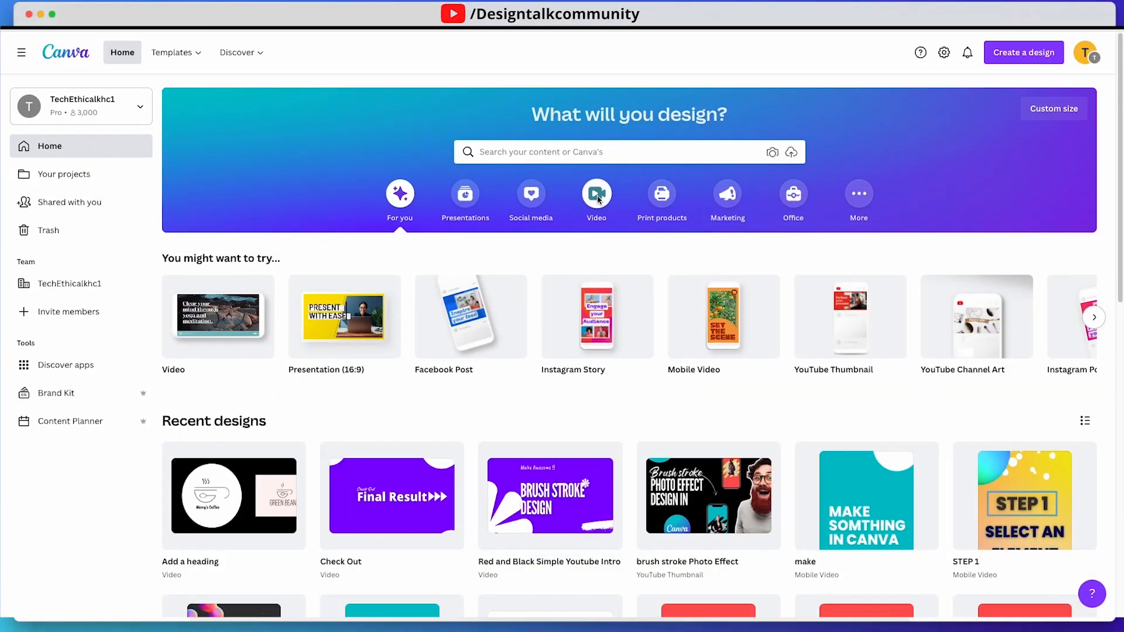
# Start a new blank video design from the home page's Video category.
pyautogui.click(596, 199)
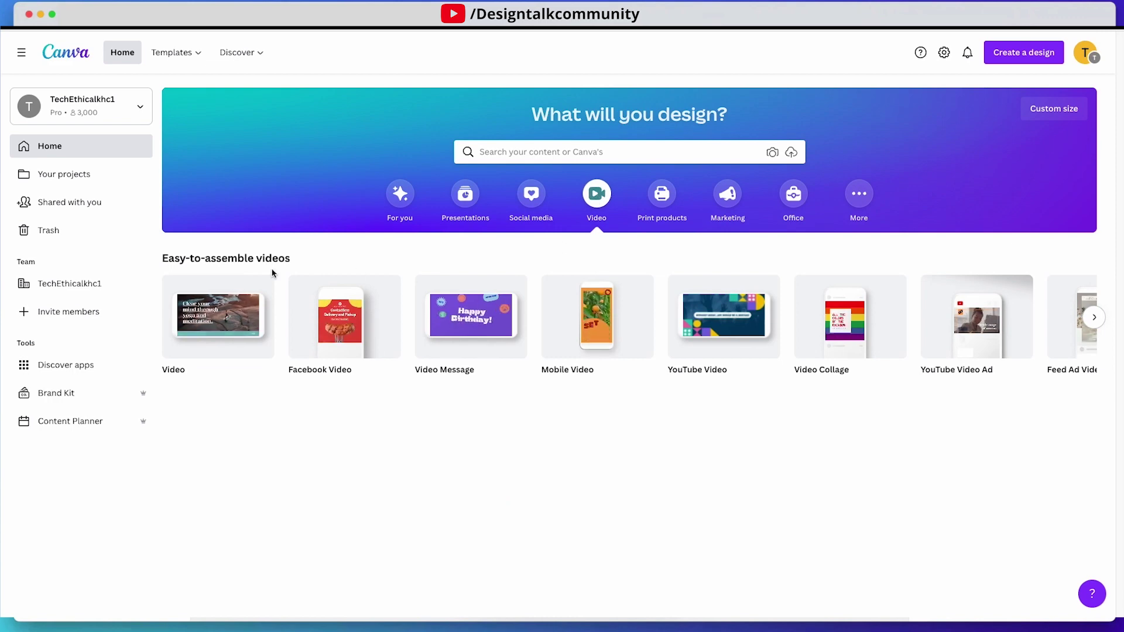
pyautogui.click(218, 317)
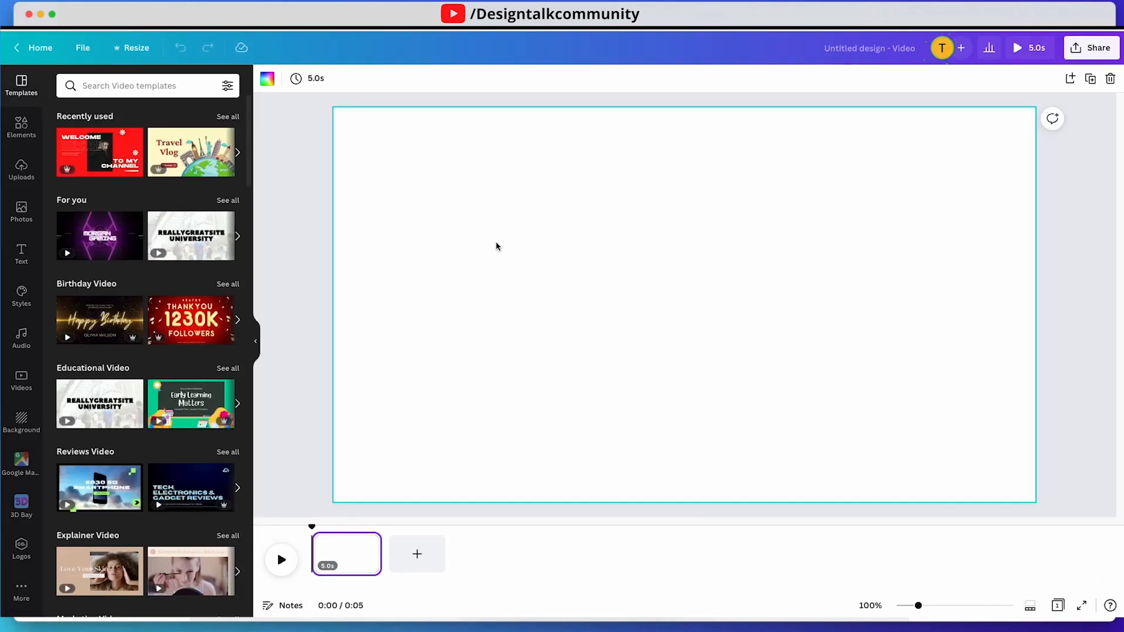
pyautogui.moveTo(28, 156)
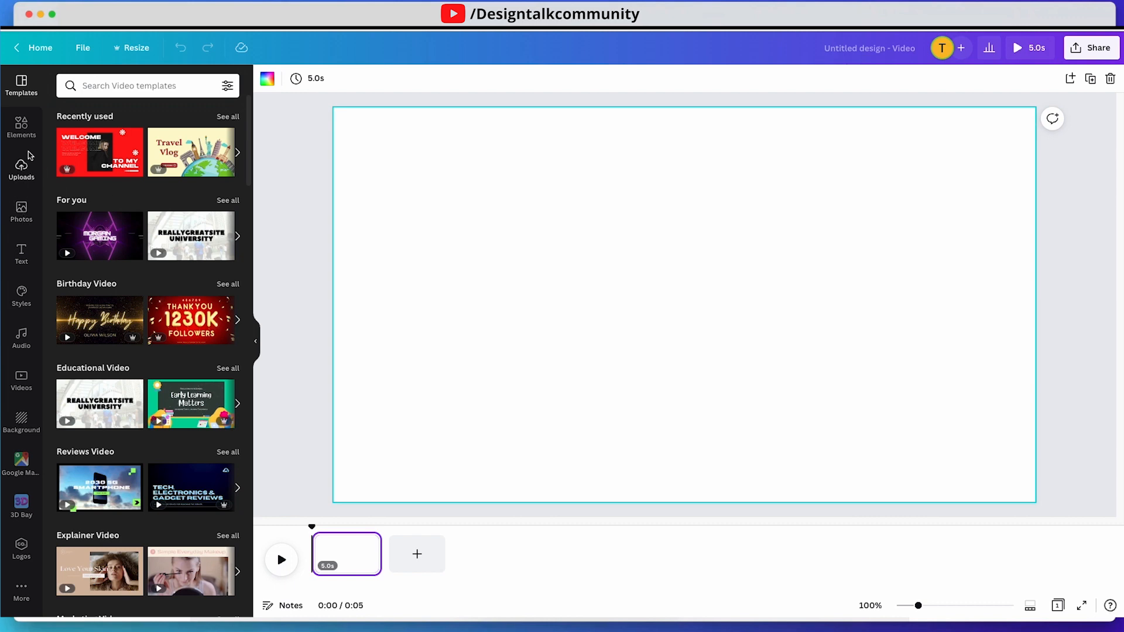
# Set the video page background to the light turquoise default colour.
pyautogui.click(267, 78)
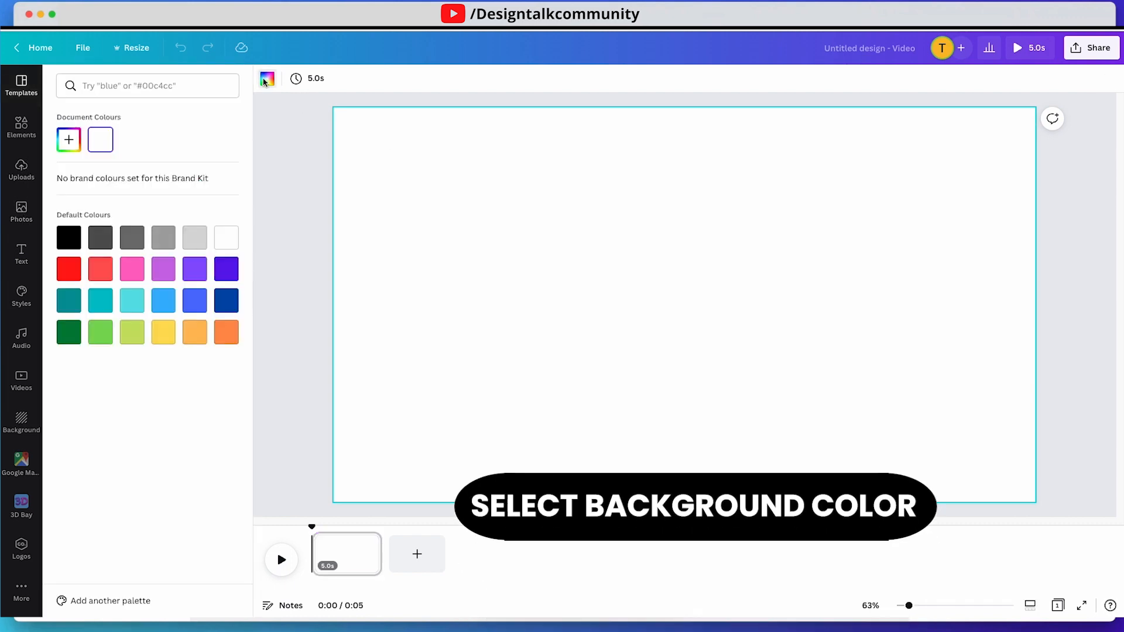
pyautogui.click(67, 331)
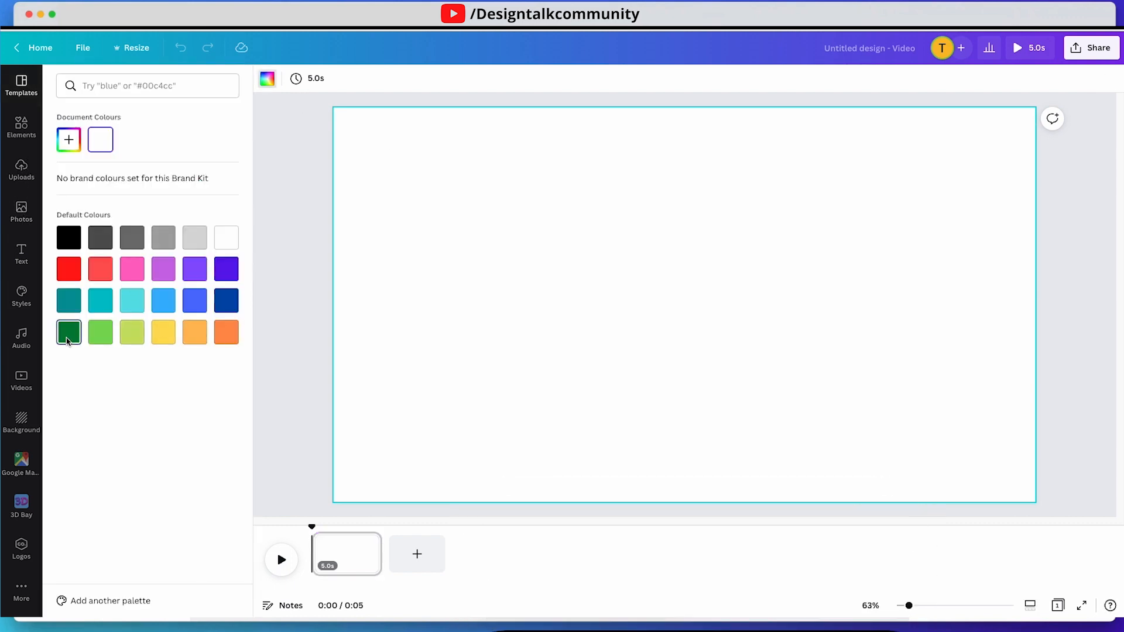
pyautogui.click(132, 300)
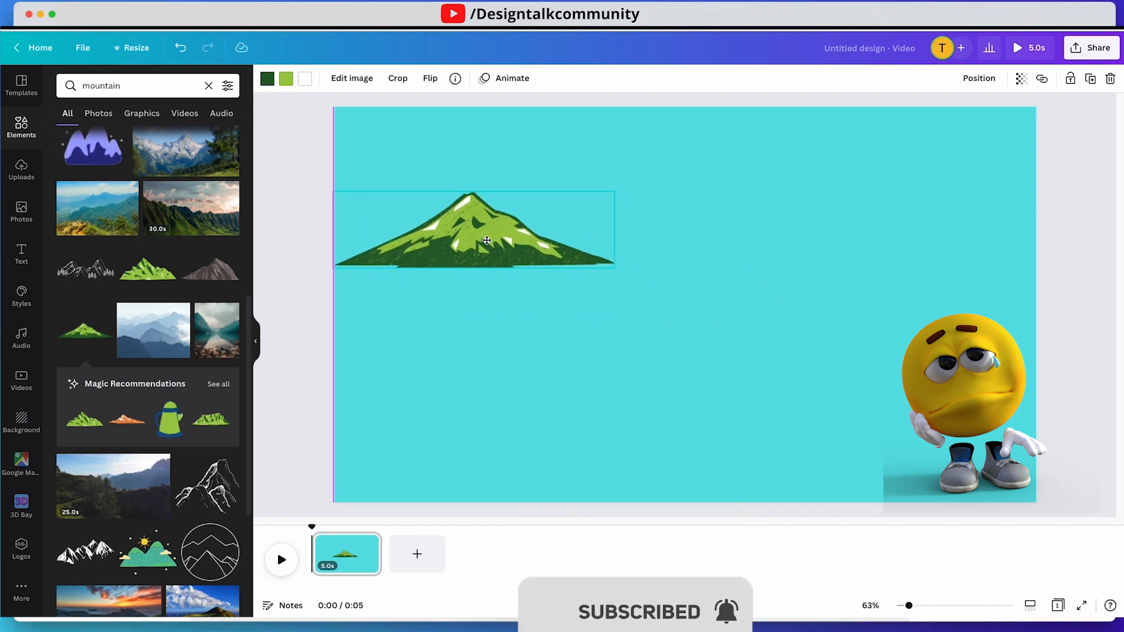
# Arrange the green mountains and sun-with-cloud, then search Elements for 'road'.
pyautogui.click(486, 240)
pyautogui.write('sun')
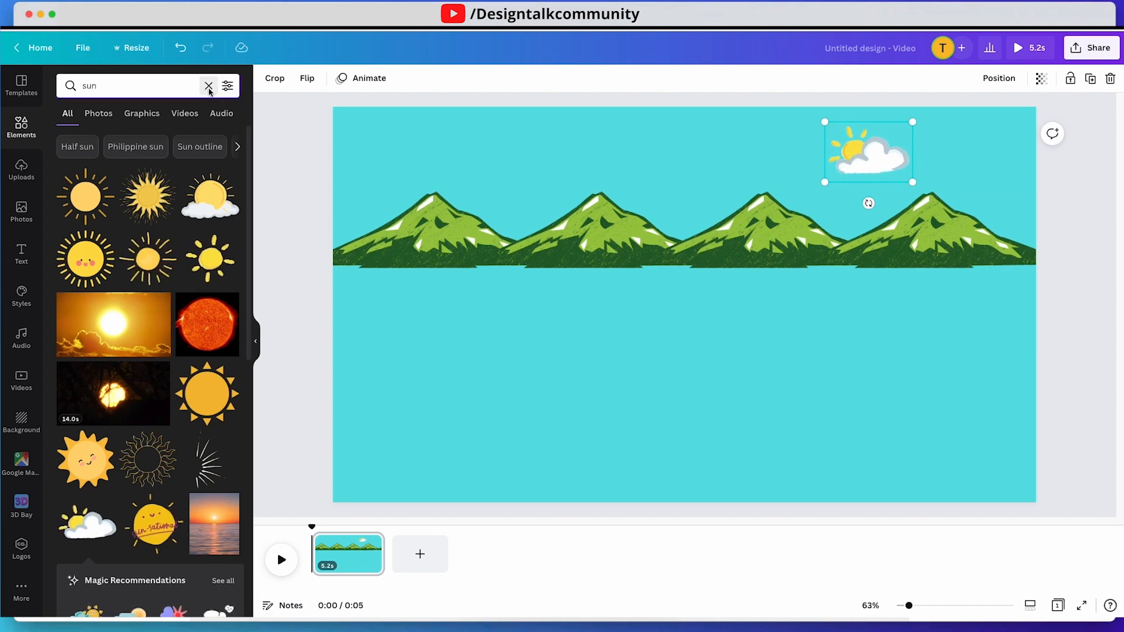
pyautogui.click(209, 85)
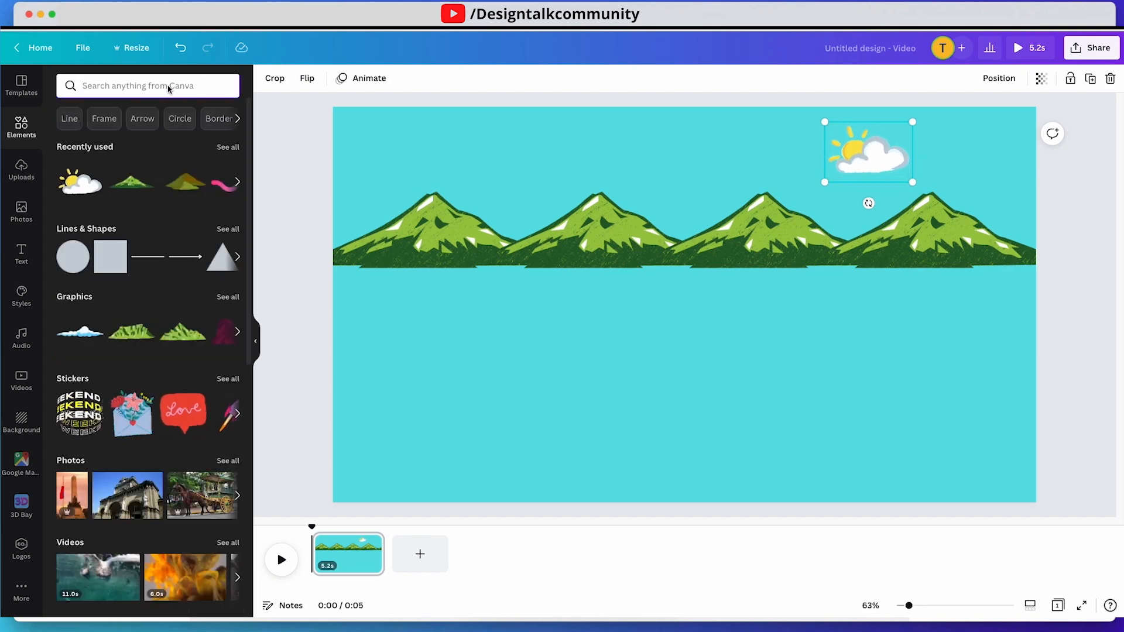
pyautogui.write('road')
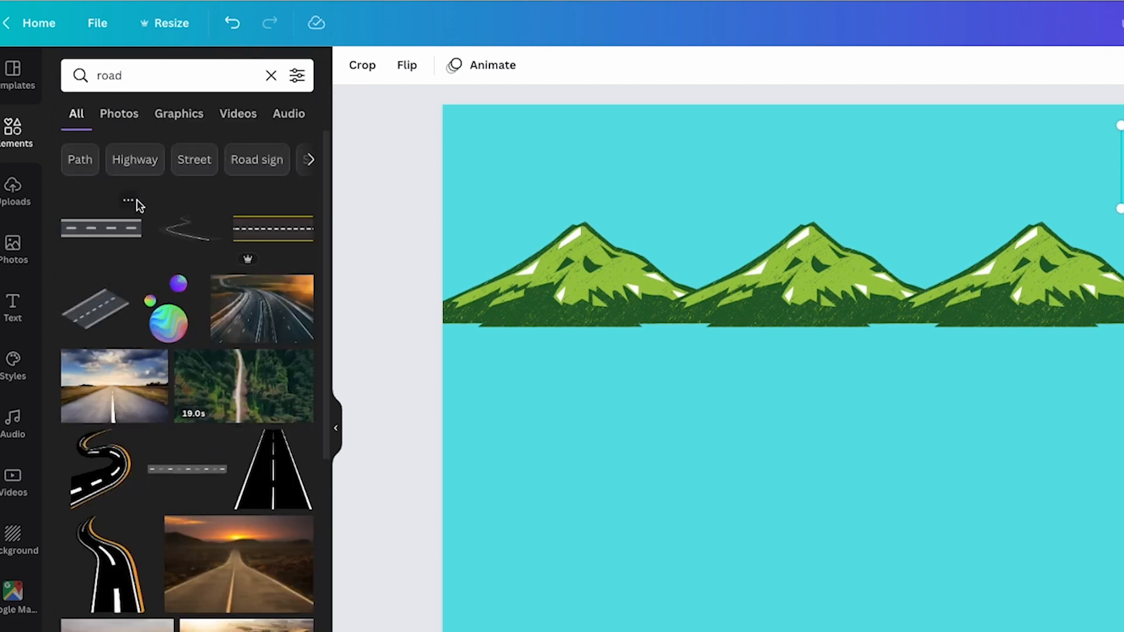
# Add the straight dashed road graphic and stretch it across the page below the mountains.
pyautogui.click(178, 113)
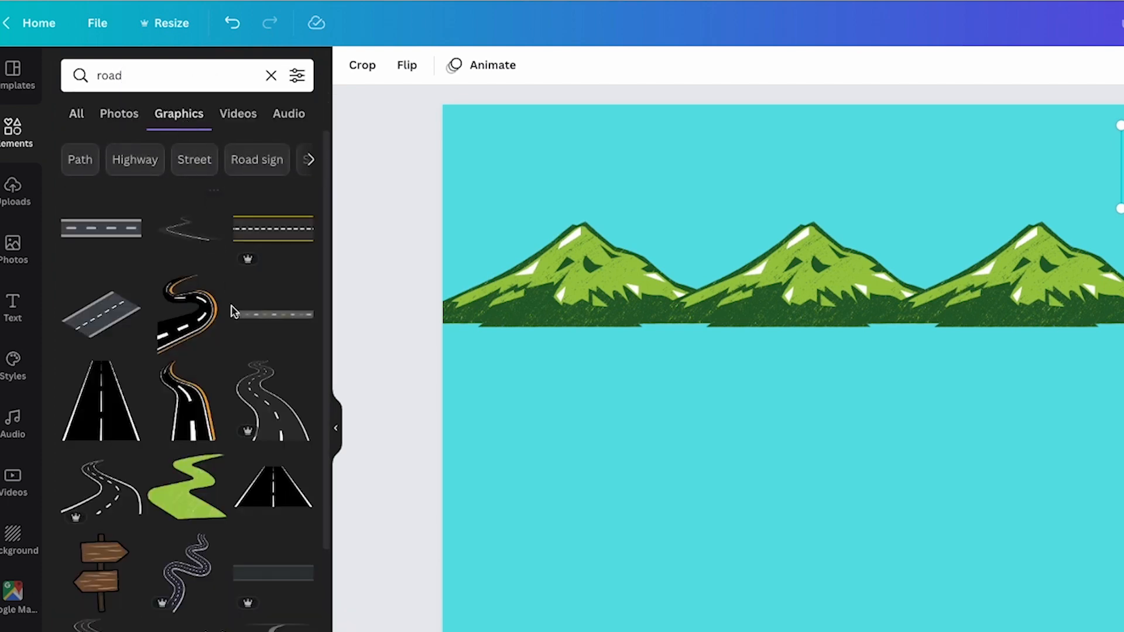
pyautogui.scroll(-3)
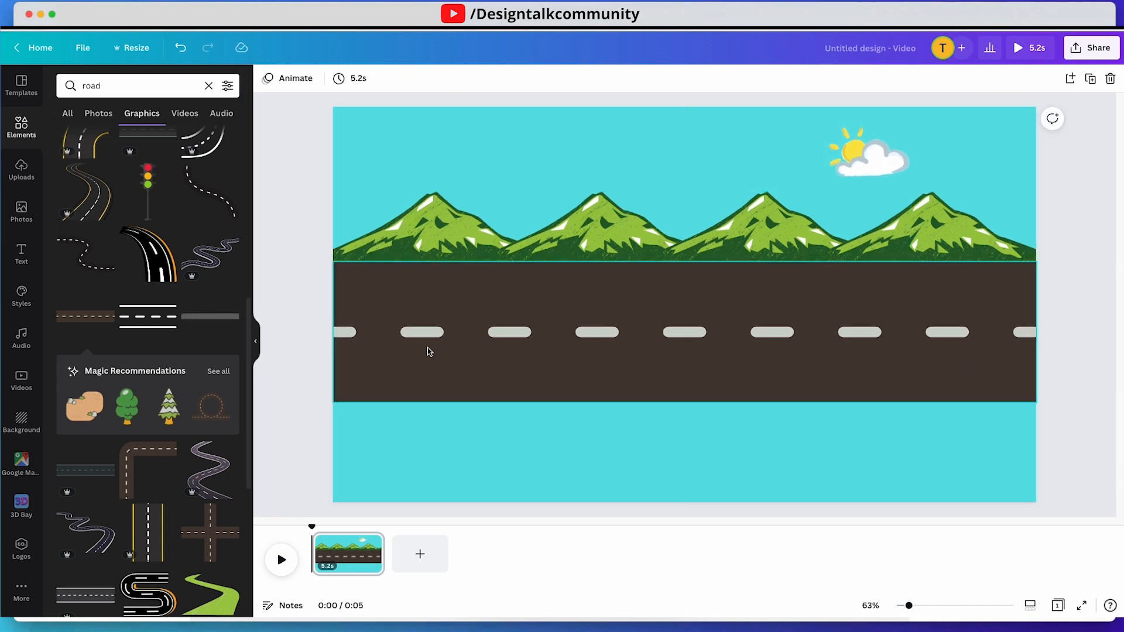
pyautogui.scroll(-3)
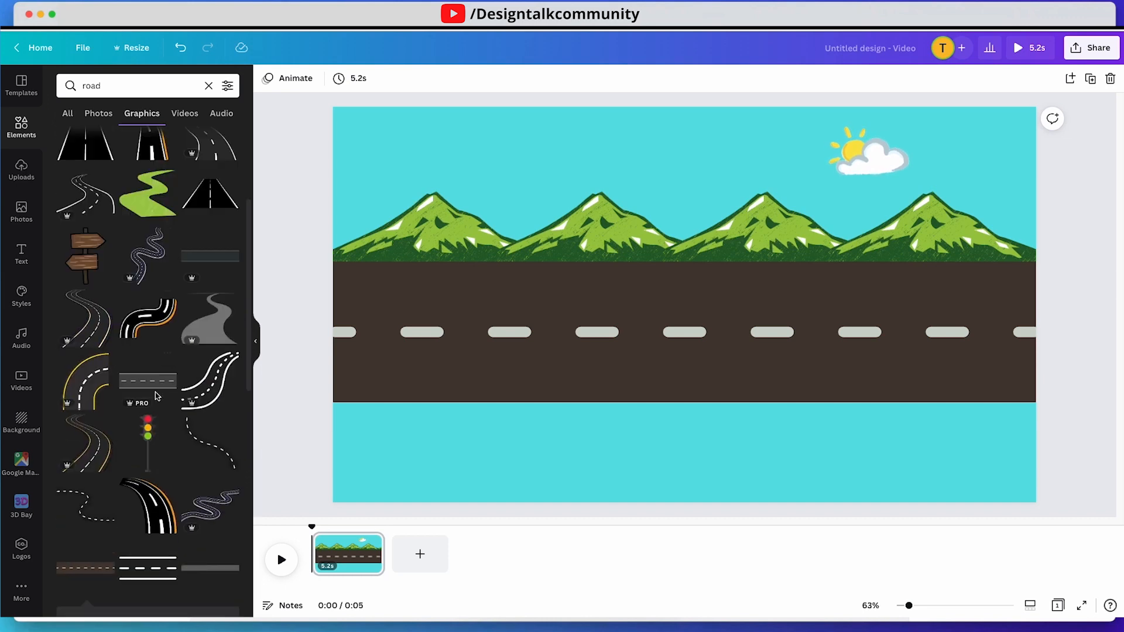
pyautogui.scroll(-3)
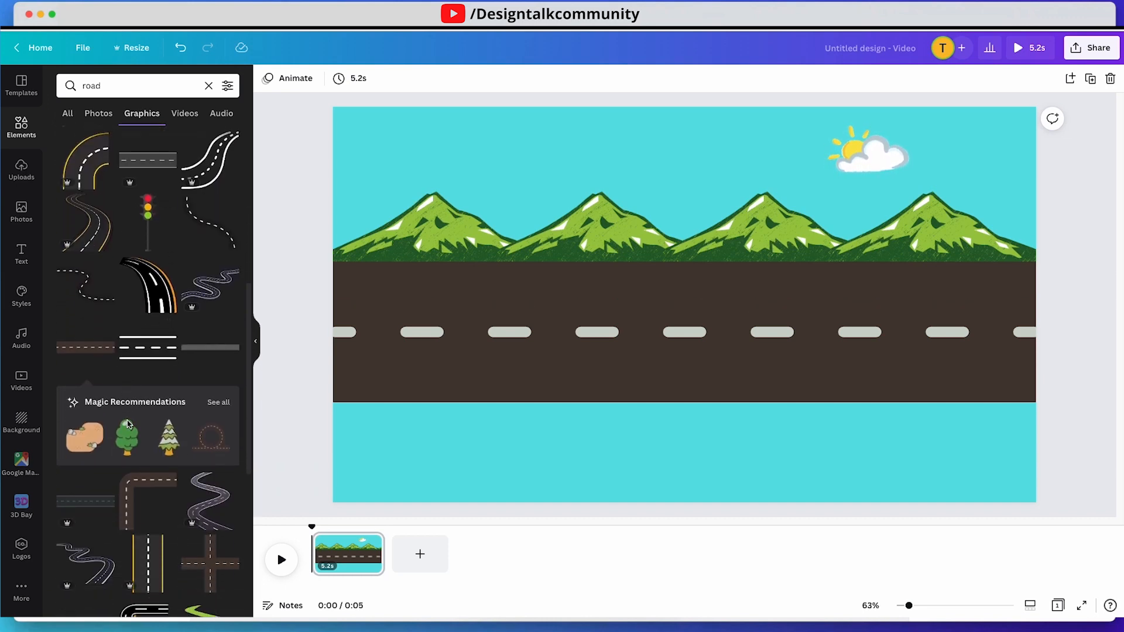
pyautogui.click(85, 290)
pyautogui.write('car')
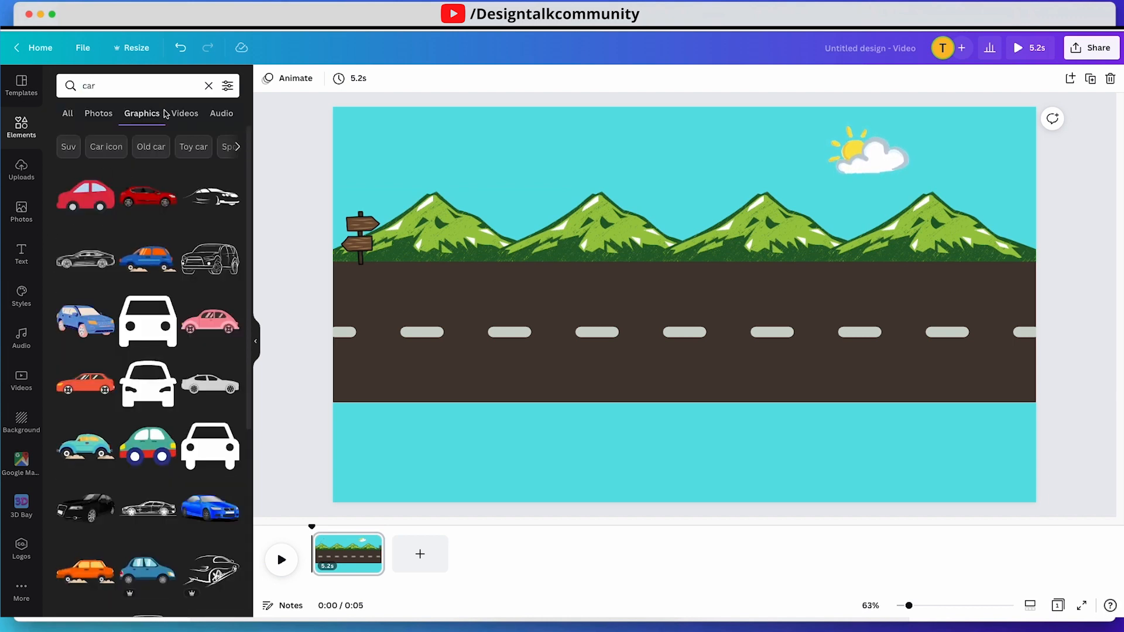
pyautogui.moveTo(147, 260)
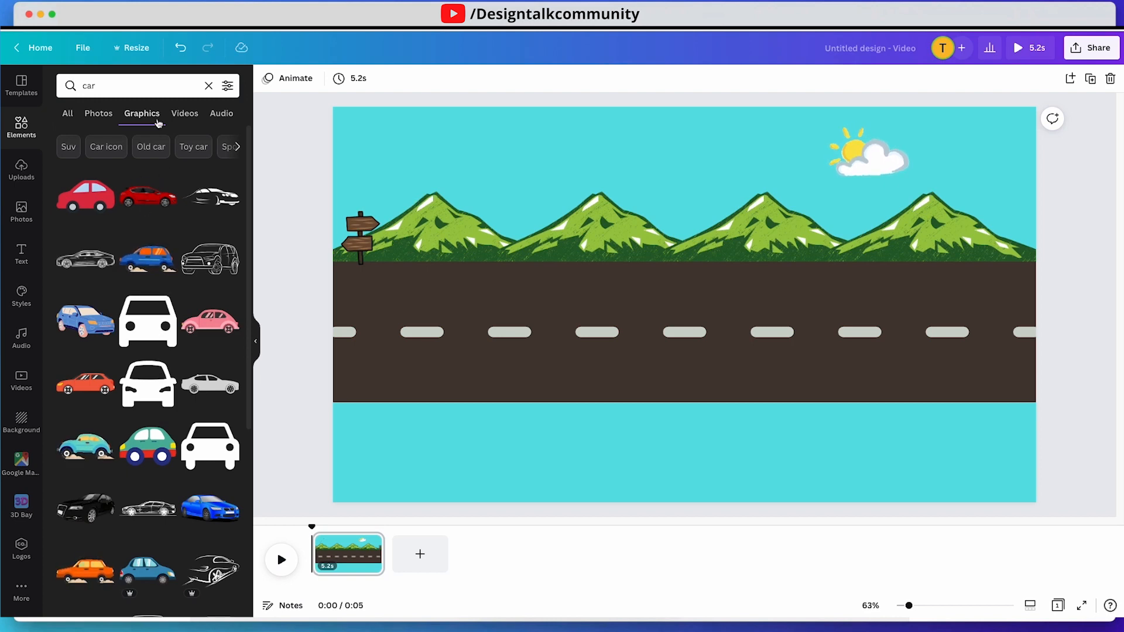
# Add the orange car graphic and position it at the left end of the road.
pyautogui.click(184, 114)
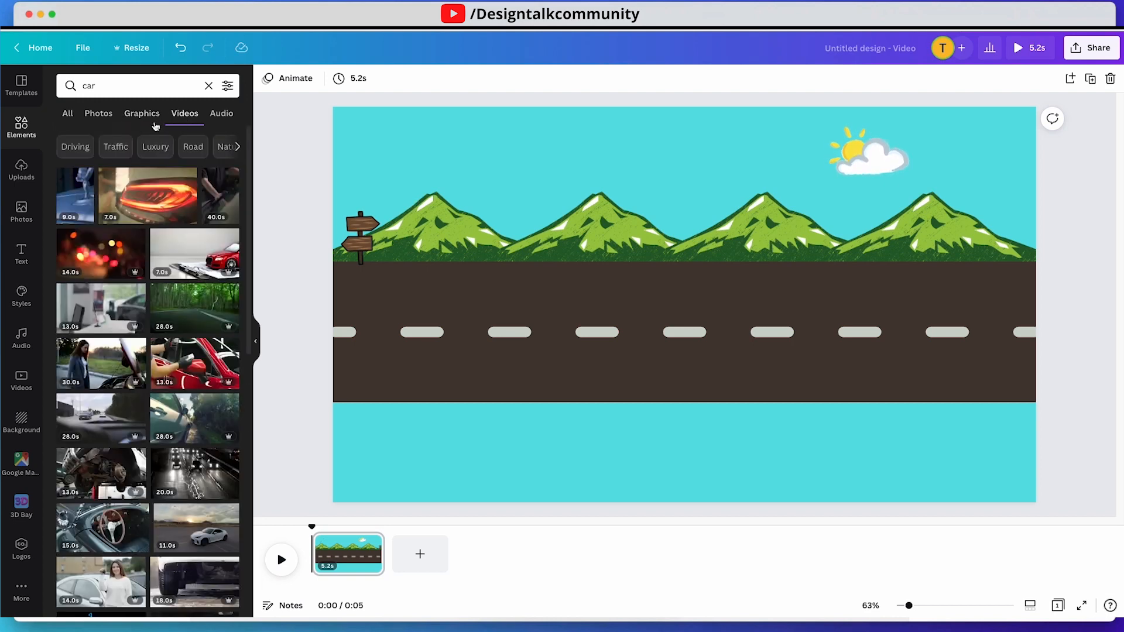
pyautogui.click(142, 114)
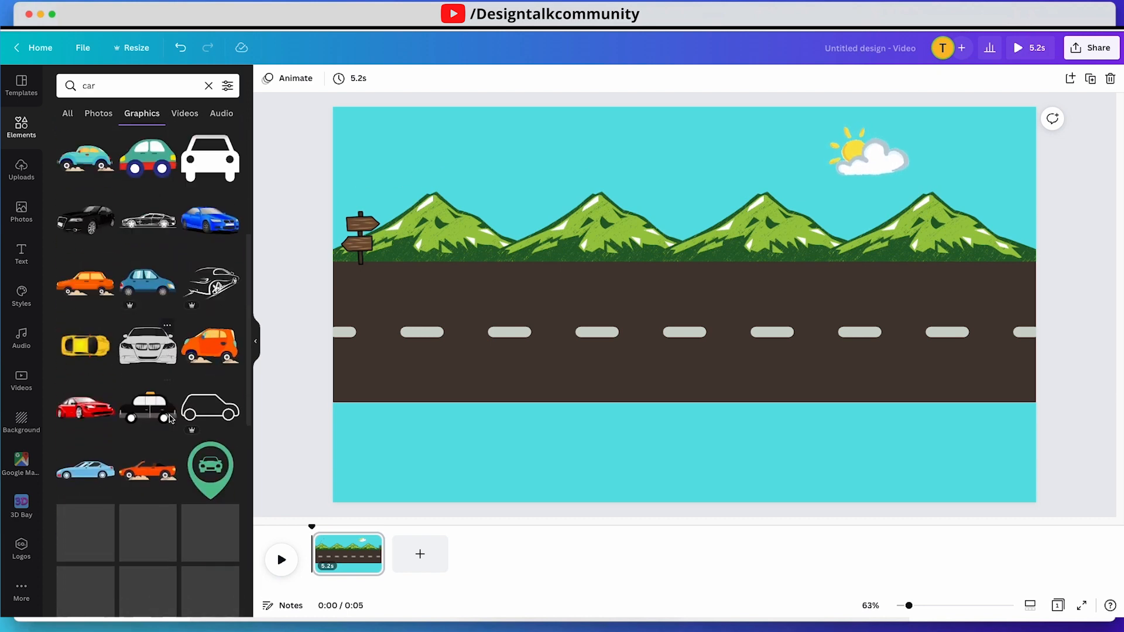
pyautogui.scroll(-3)
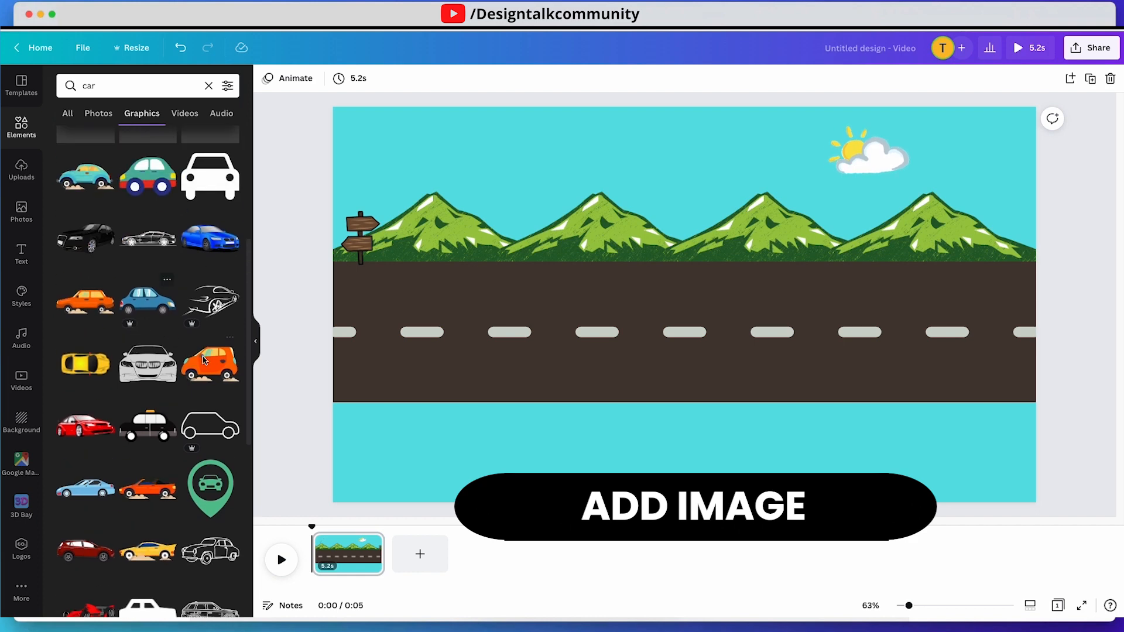
pyautogui.click(210, 363)
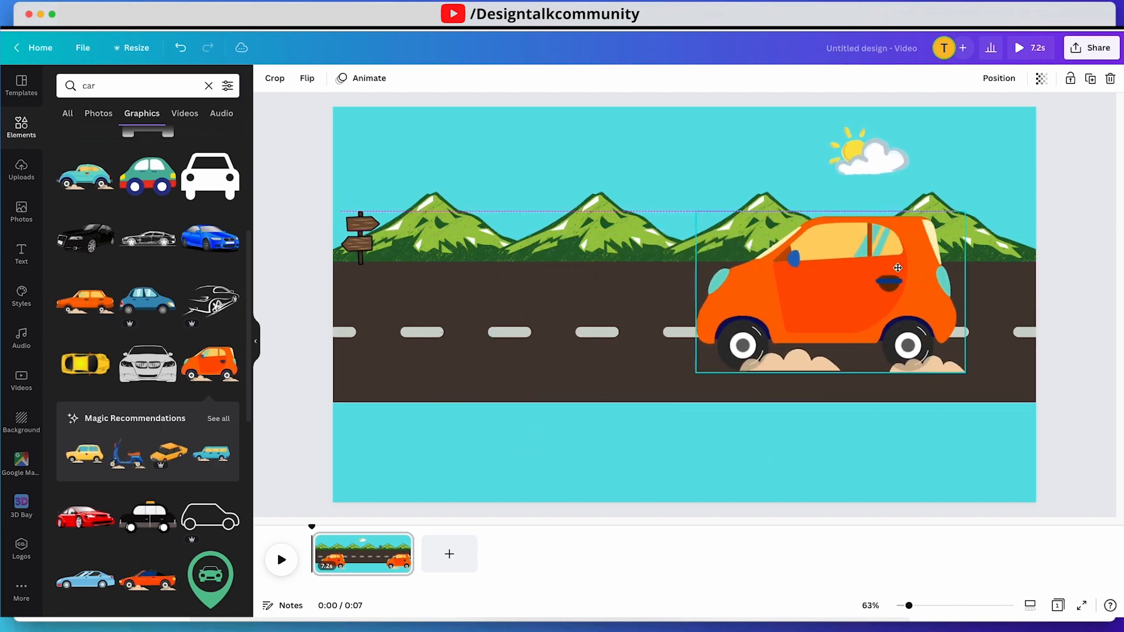
pyautogui.rightClick(899, 267)
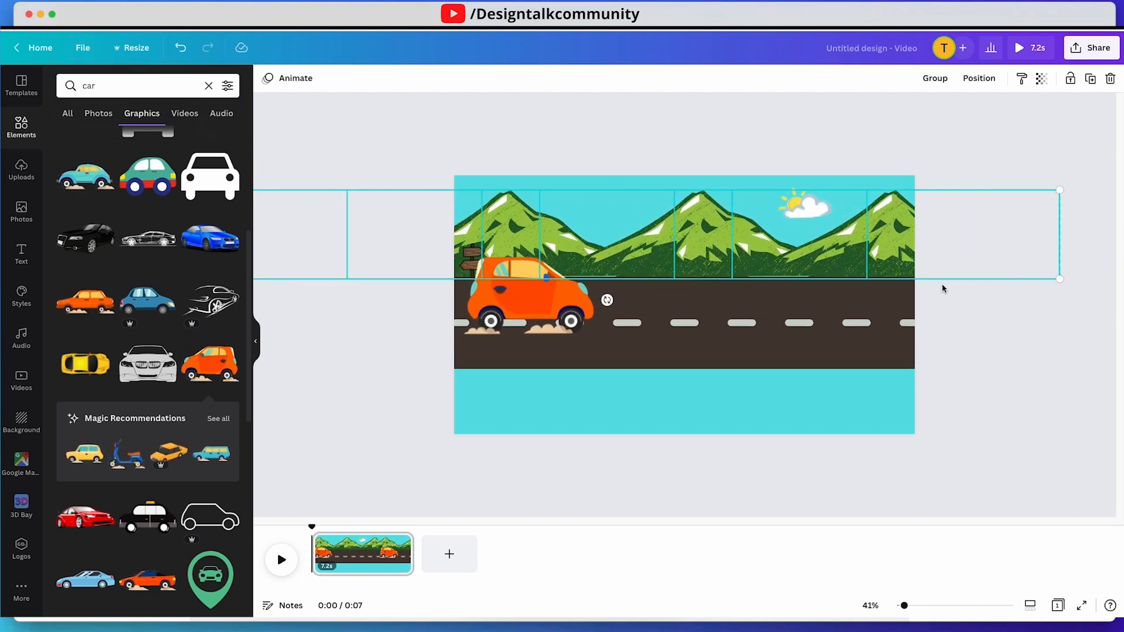
pyautogui.click(527, 301)
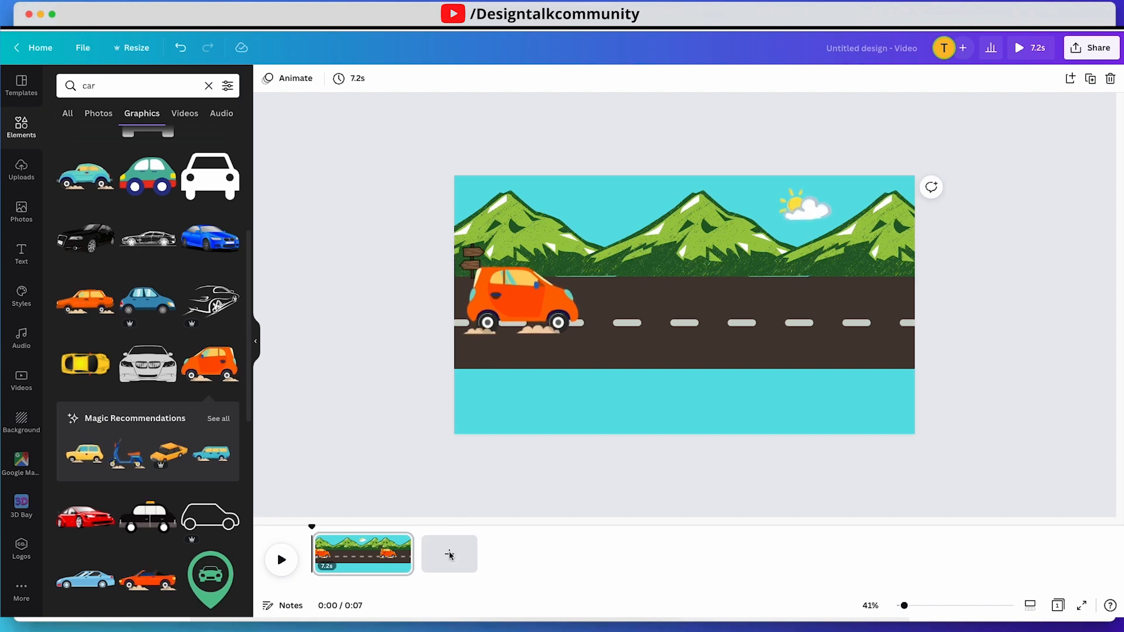
pyautogui.moveTo(409, 261)
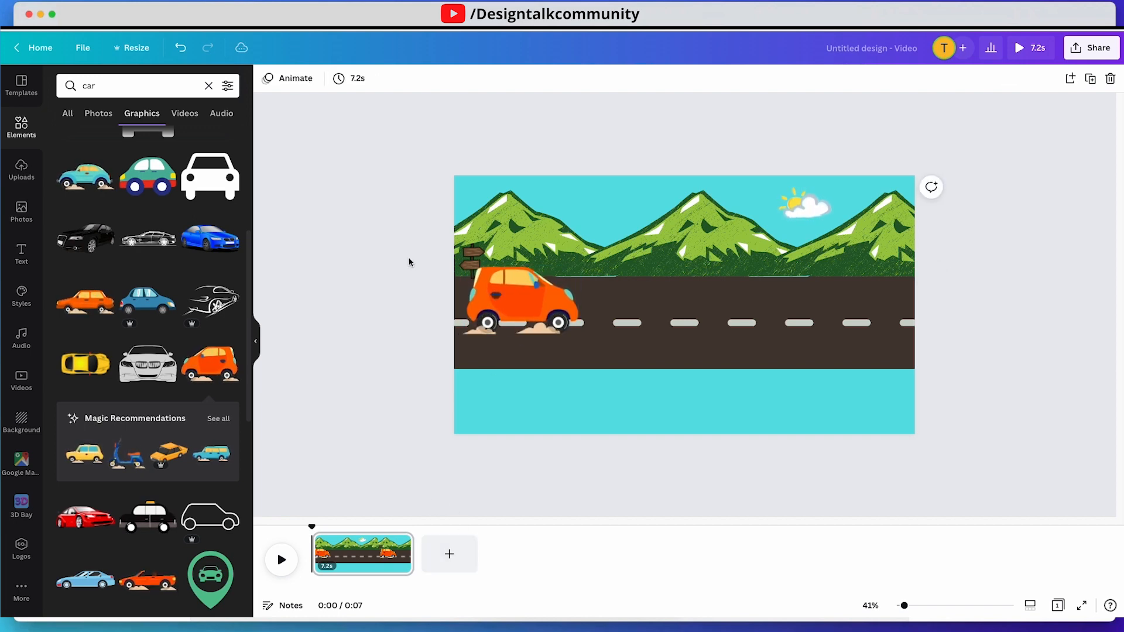
# Search Elements for 'grass' graphics to cover the bottom strip.
pyautogui.click(129, 85)
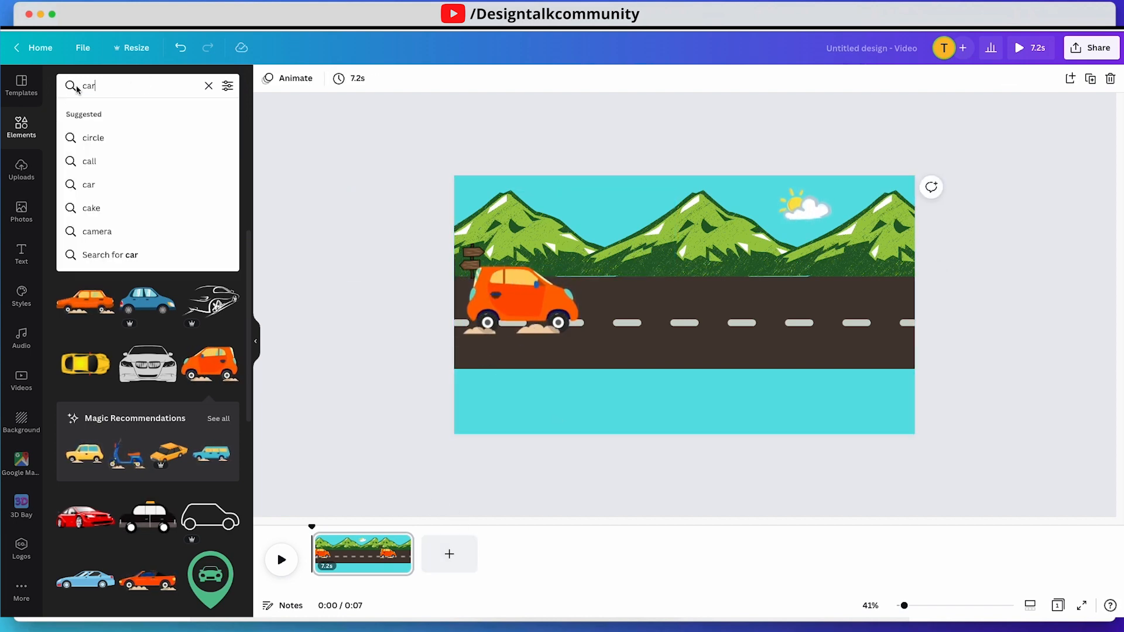
pyautogui.click(208, 85)
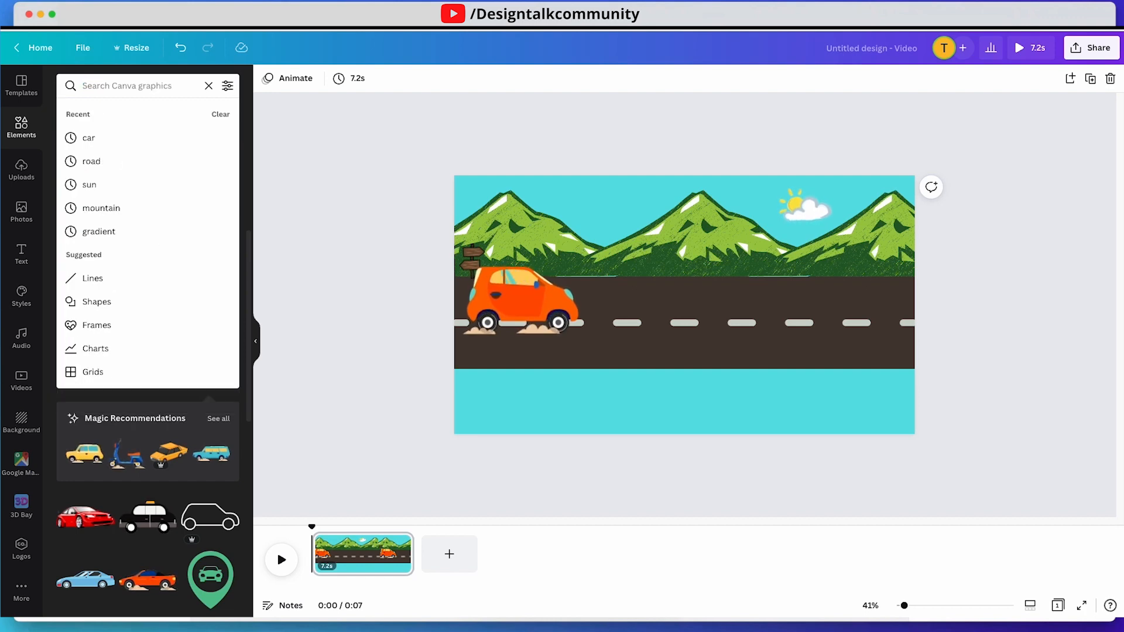
pyautogui.write('grass')
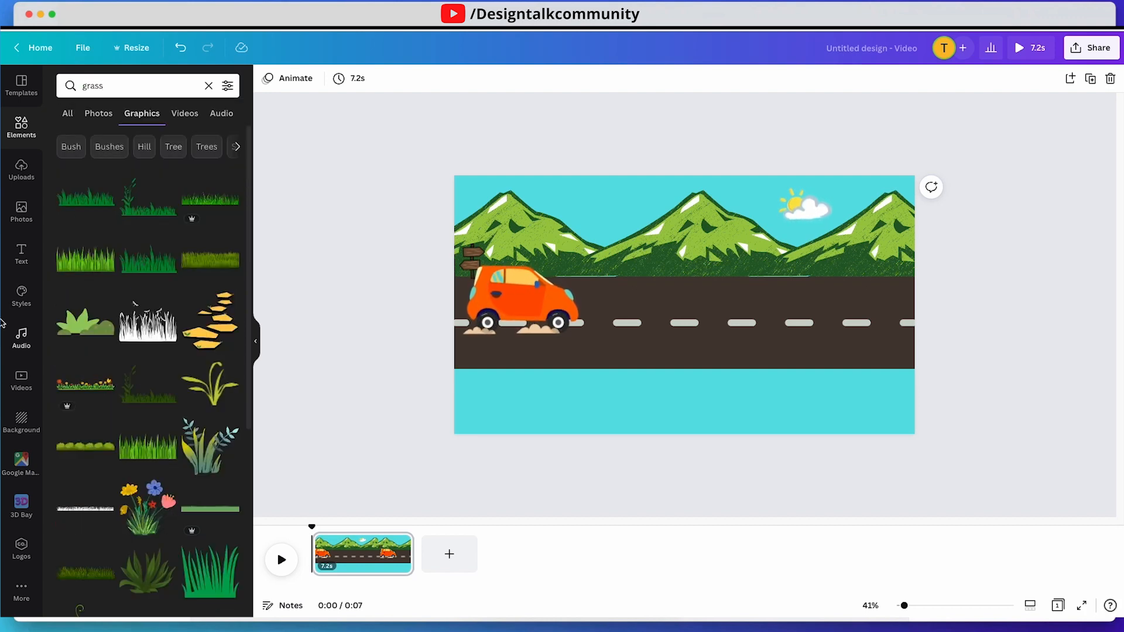
pyautogui.scroll(-3)
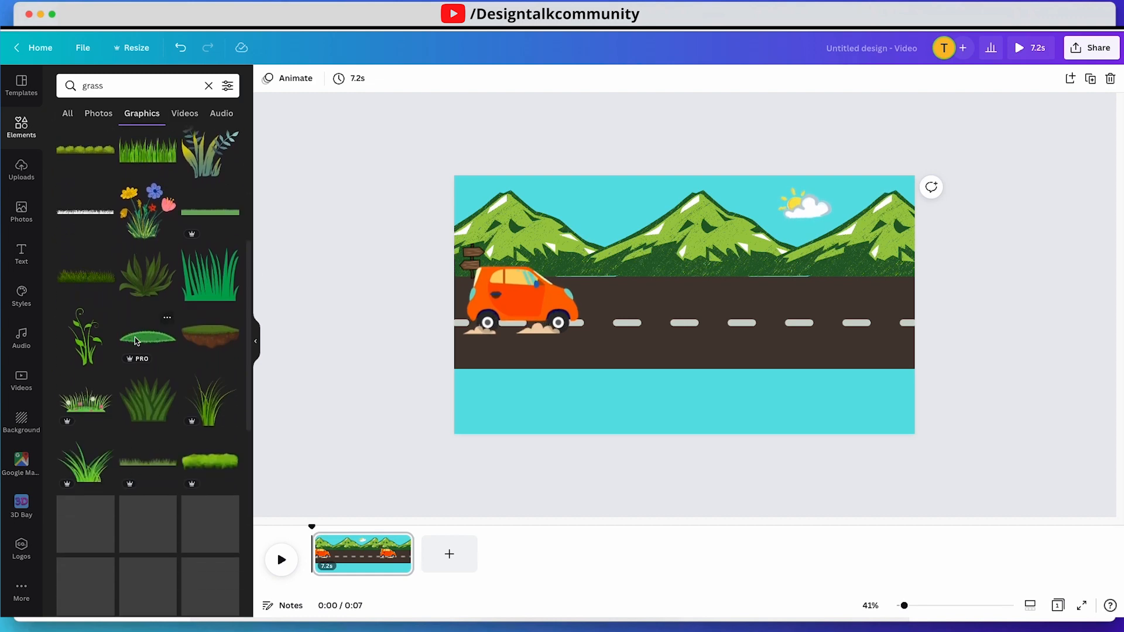
pyautogui.scroll(-3)
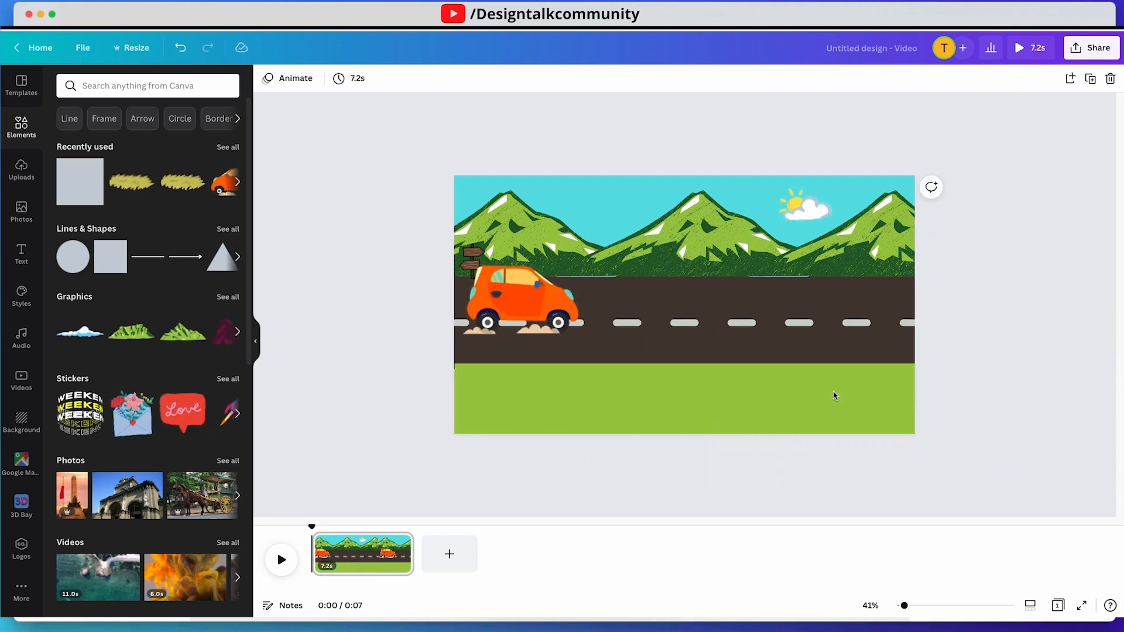
# Fill the bottom strip below the road with yellow-green grass.
pyautogui.click(724, 318)
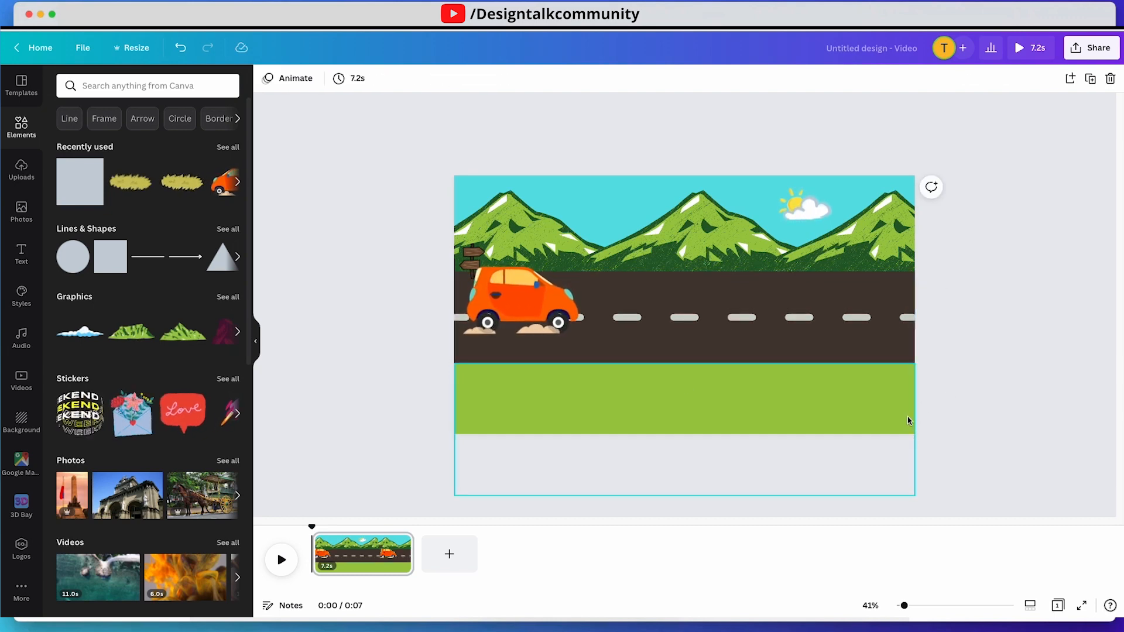
pyautogui.click(682, 399)
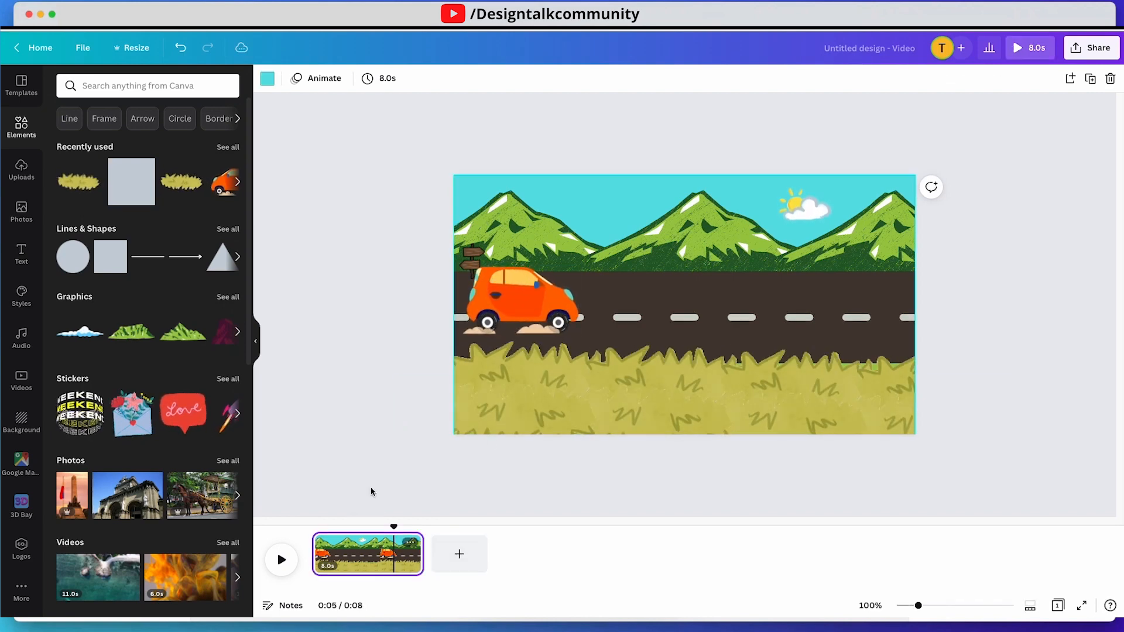
pyautogui.click(378, 79)
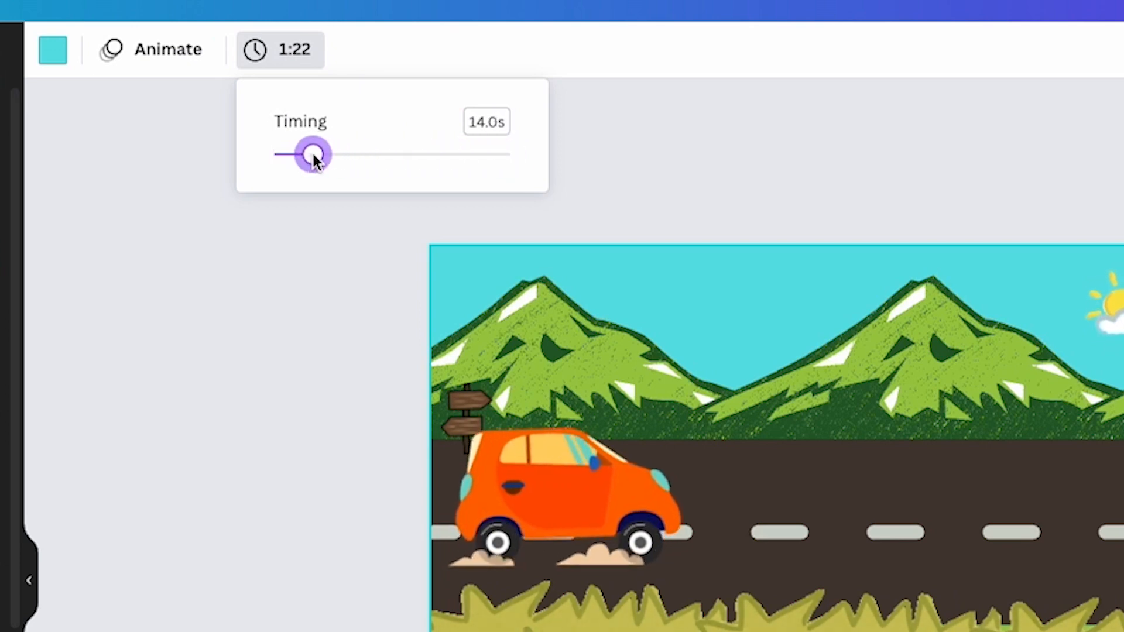
# Drag the Timing slider to its minimum so the slide lasts 2 seconds.
pyautogui.moveTo(311, 153); pyautogui.dragTo(286, 153)
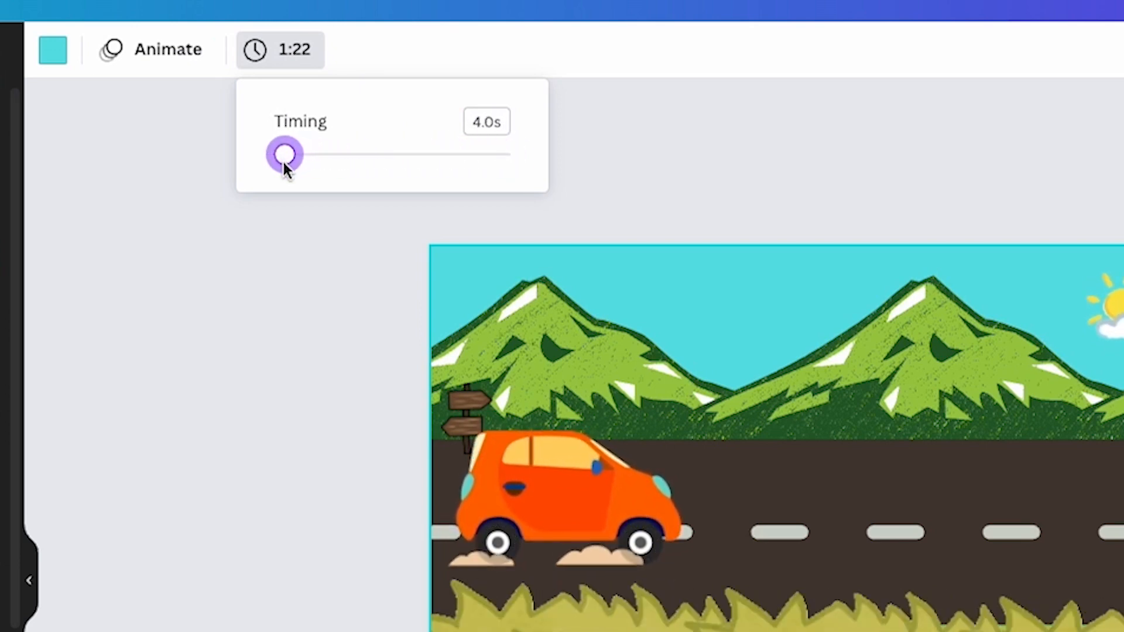
pyautogui.moveTo(285, 154); pyautogui.dragTo(279, 154)
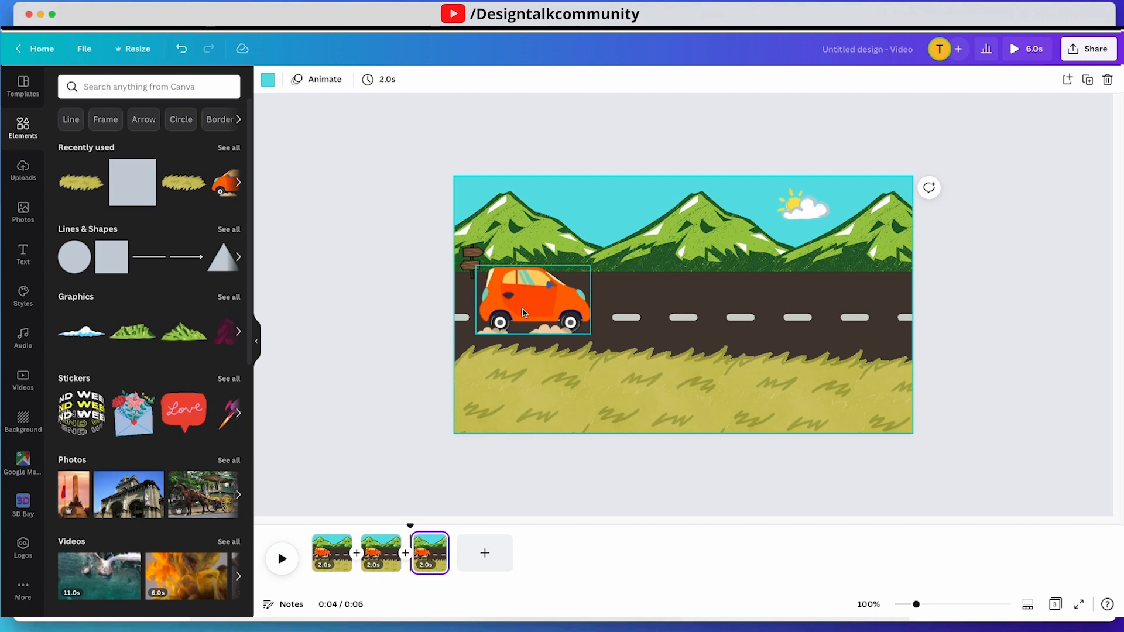
# Move the car forward on the latest slide and duplicate it twice more.
pyautogui.click(534, 300)
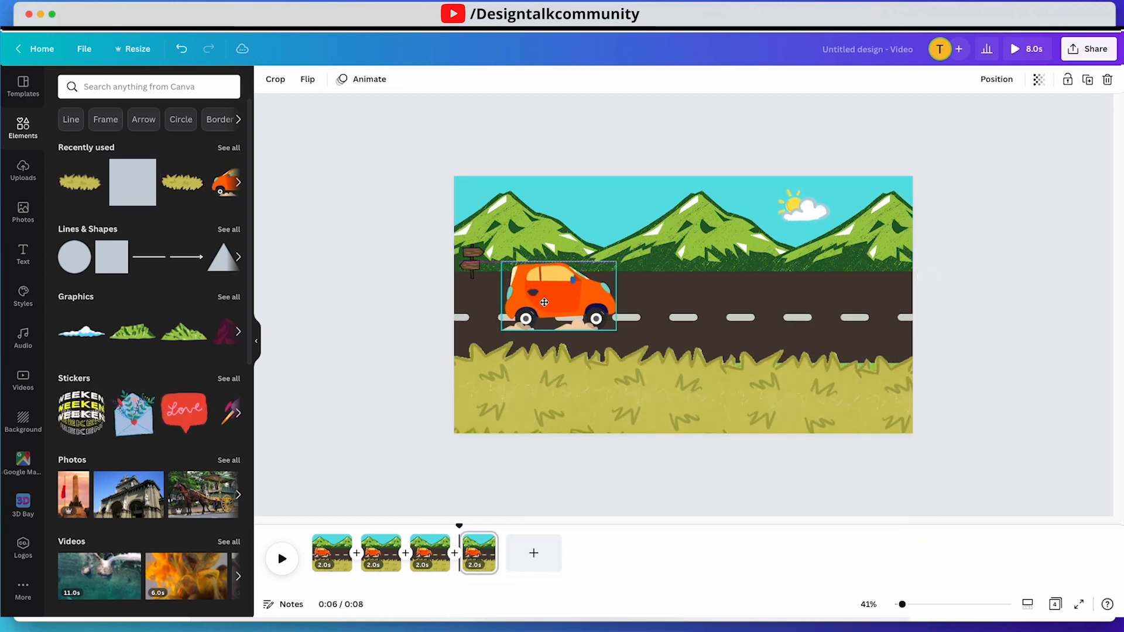
pyautogui.click(534, 553)
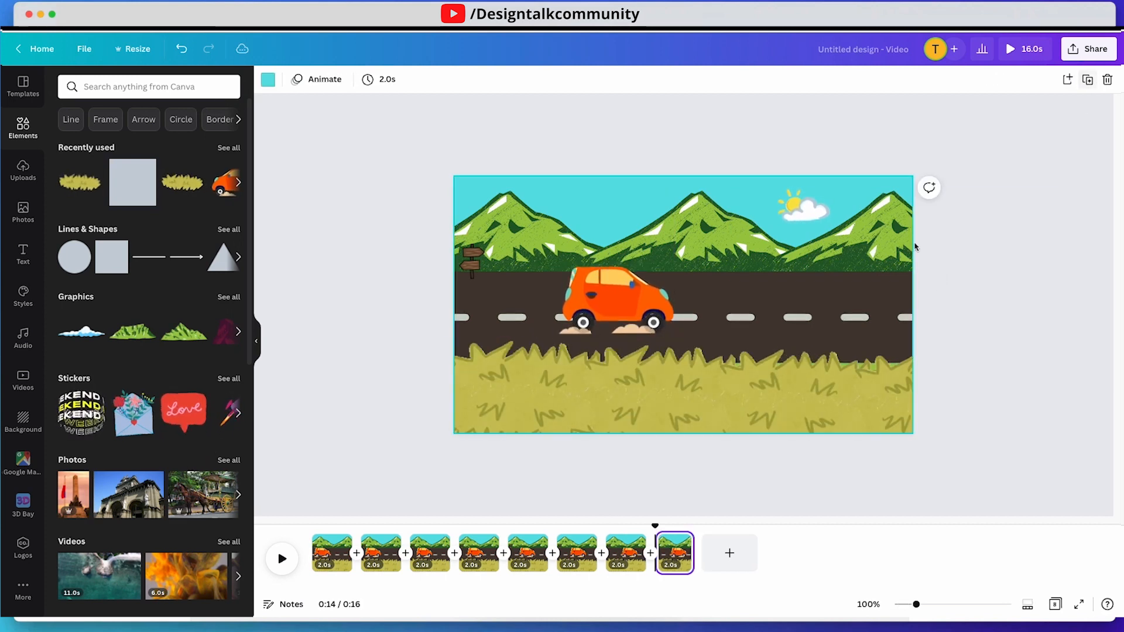
pyautogui.click(730, 552)
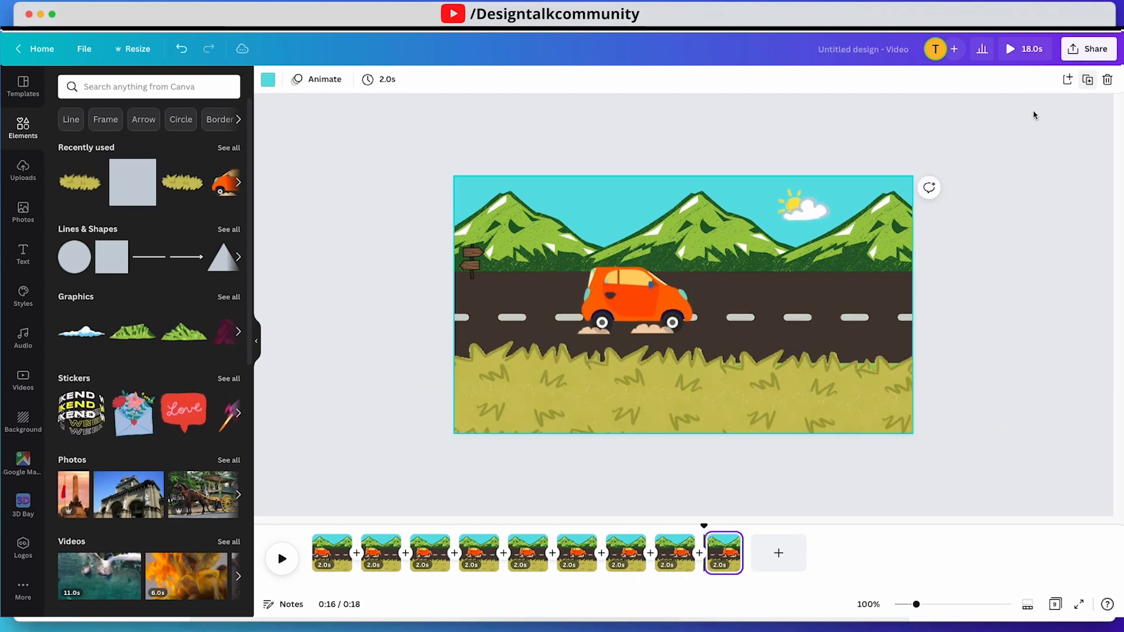
pyautogui.click(779, 553)
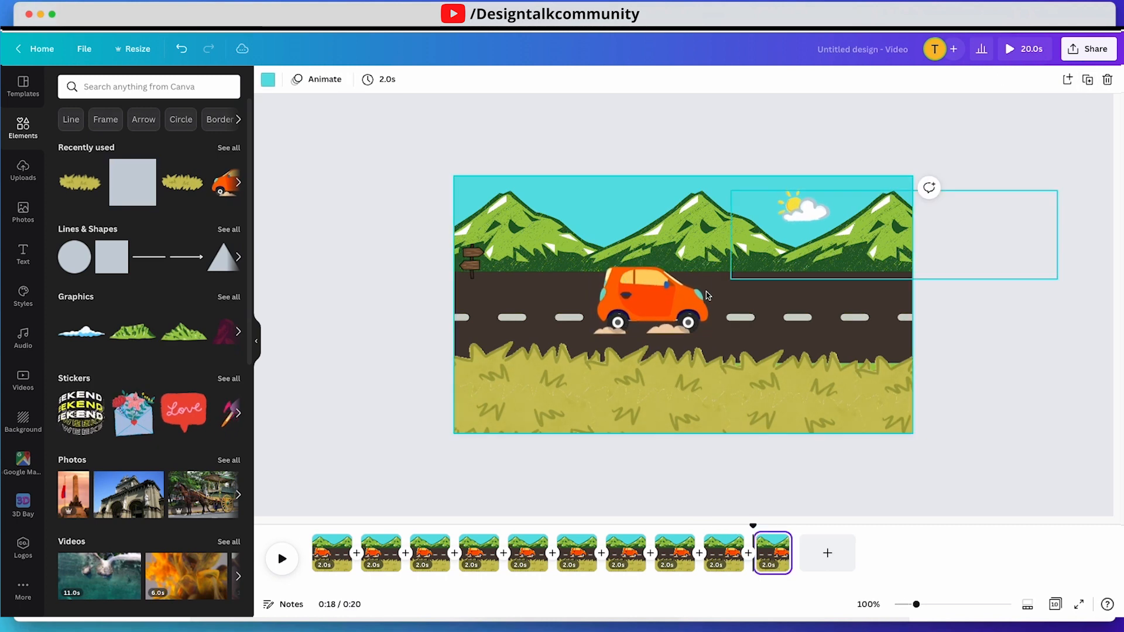
# Keep nudging the car right and duplicating until it reaches the right edge.
pyautogui.click(652, 298)
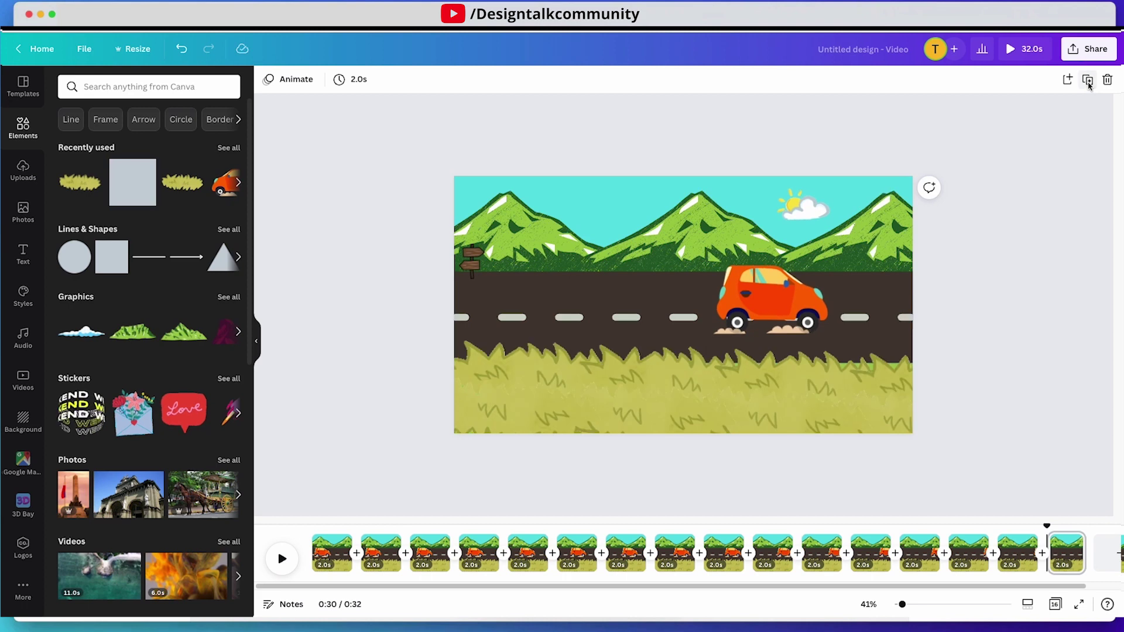
pyautogui.click(760, 301)
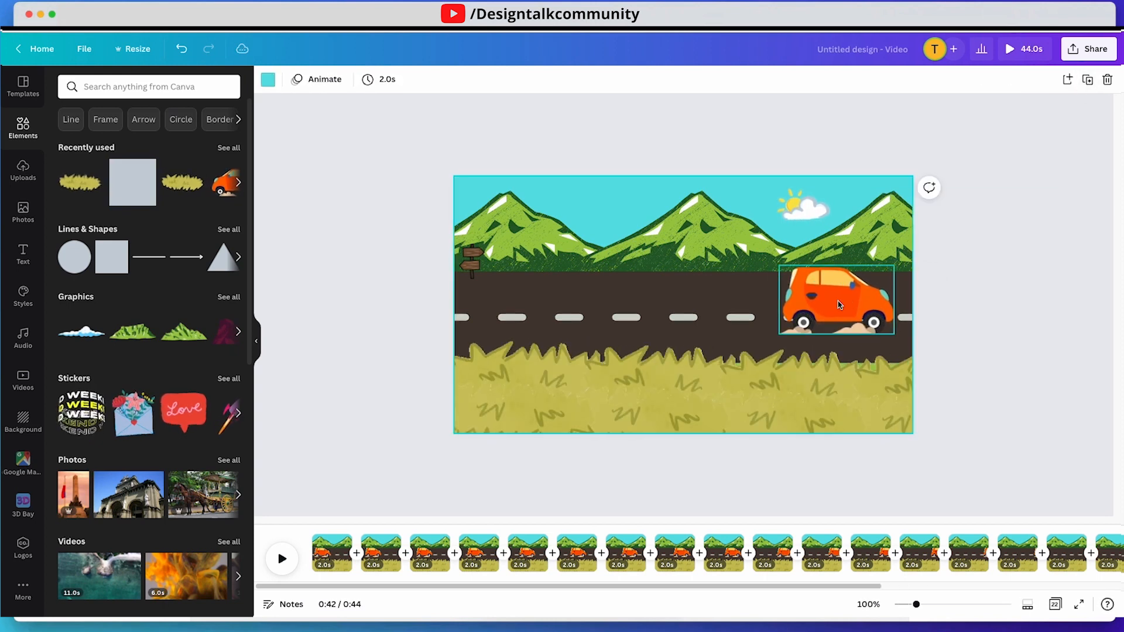
pyautogui.click(836, 300)
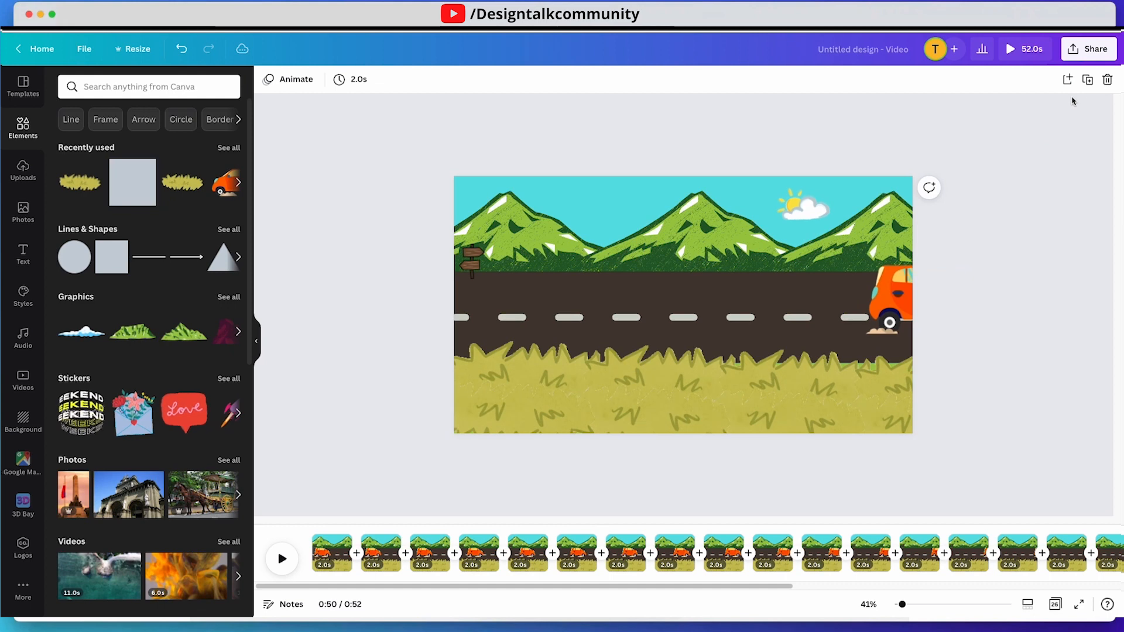
pyautogui.click(1088, 80)
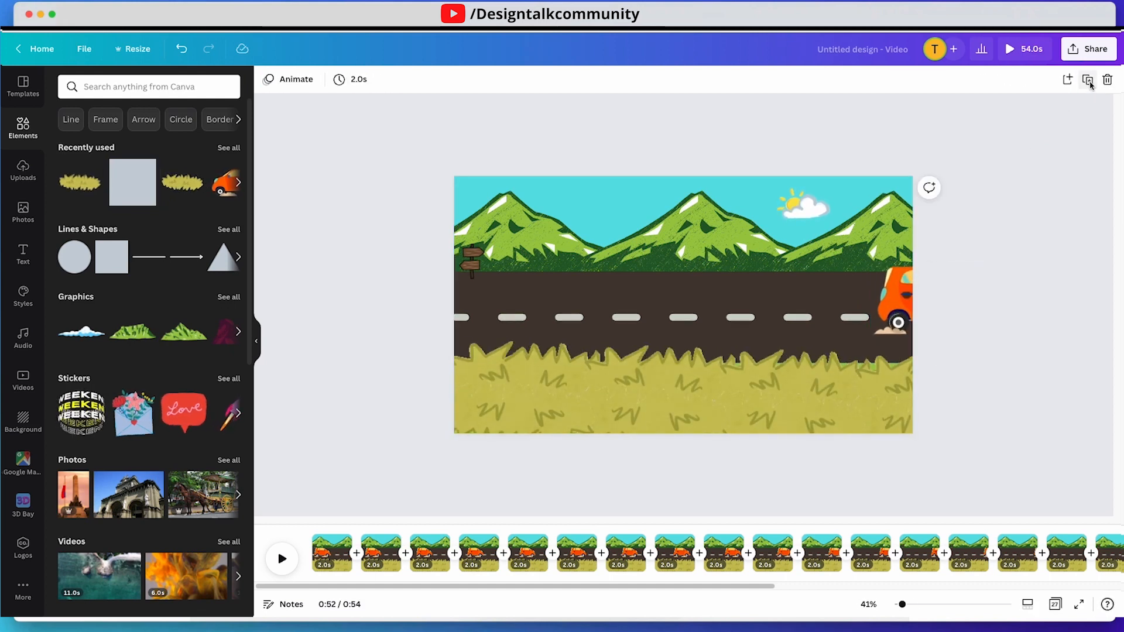